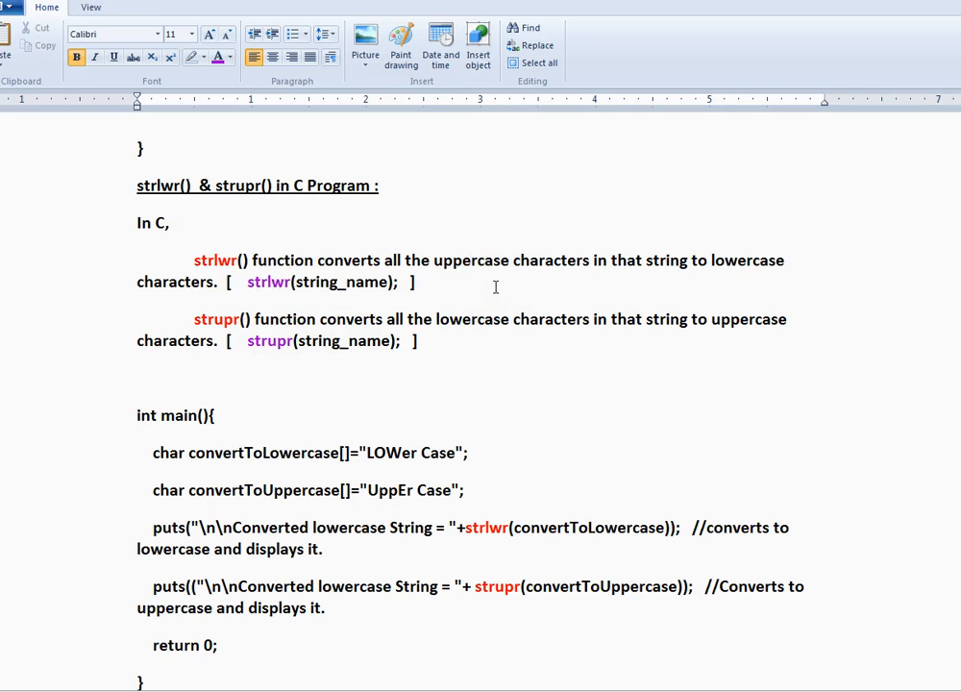
# Highlight the strlwr and strupr names and the convertToUppercase variable in strcase.c.
pyautogui.doubleClick(269, 280)
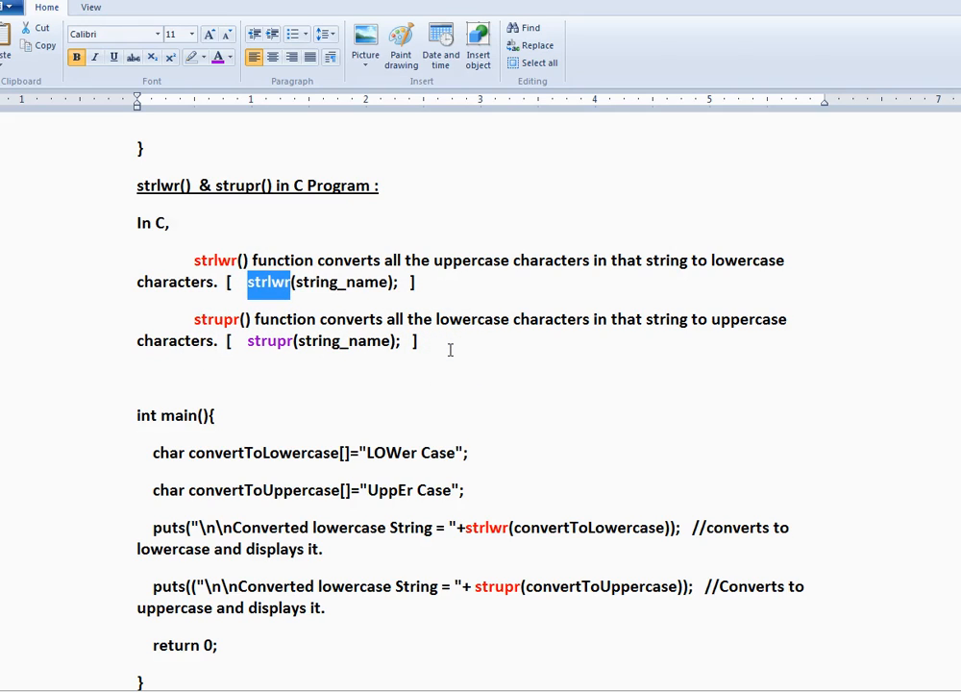
pyautogui.doubleClick(269, 342)
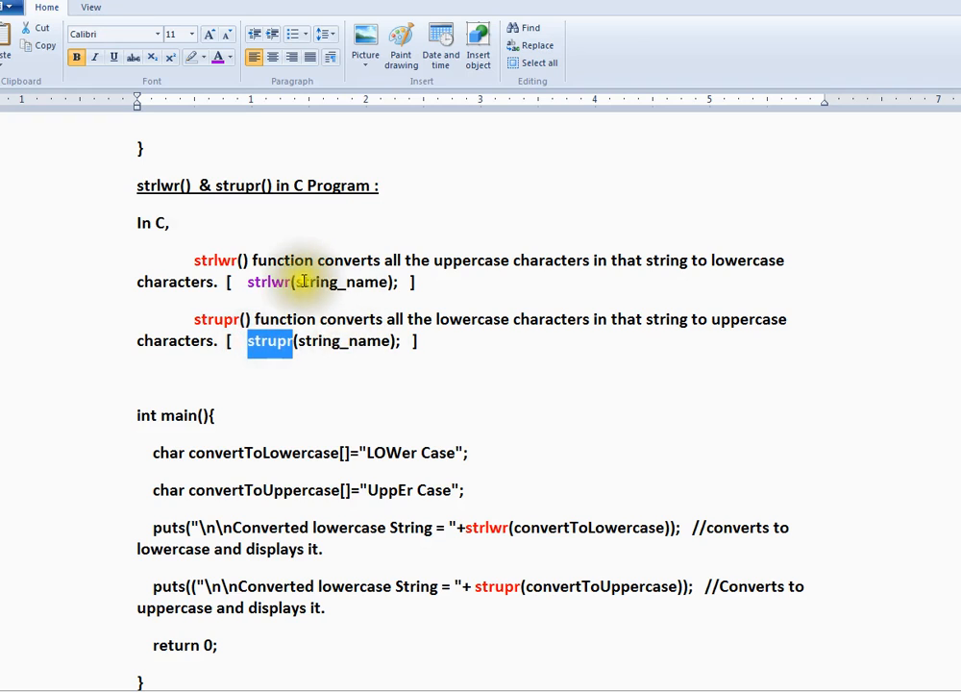
pyautogui.moveTo(452, 586)
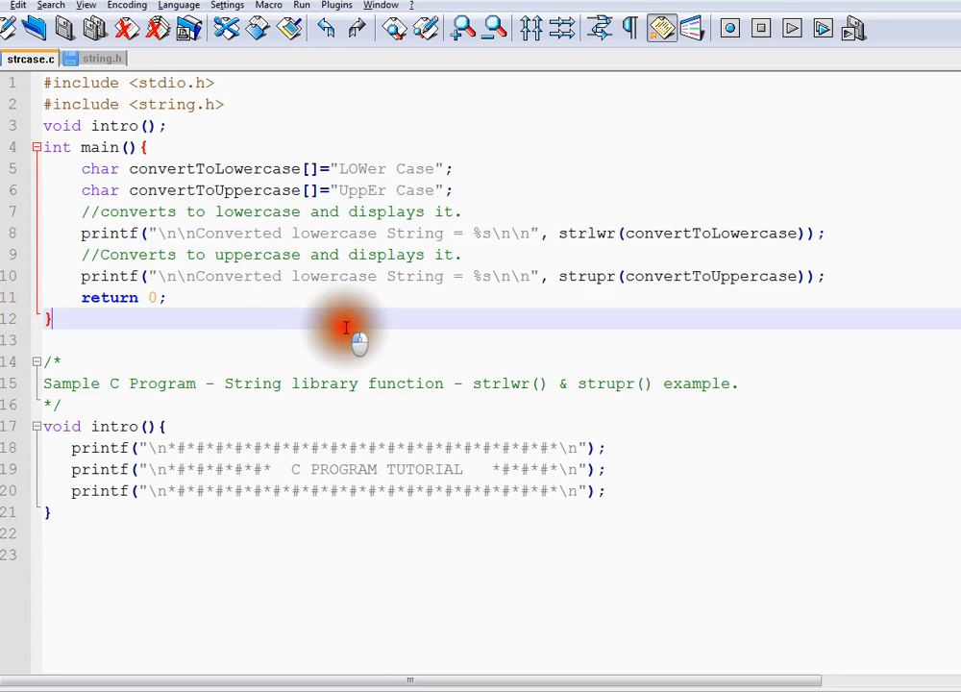
pyautogui.doubleClick(214, 190)
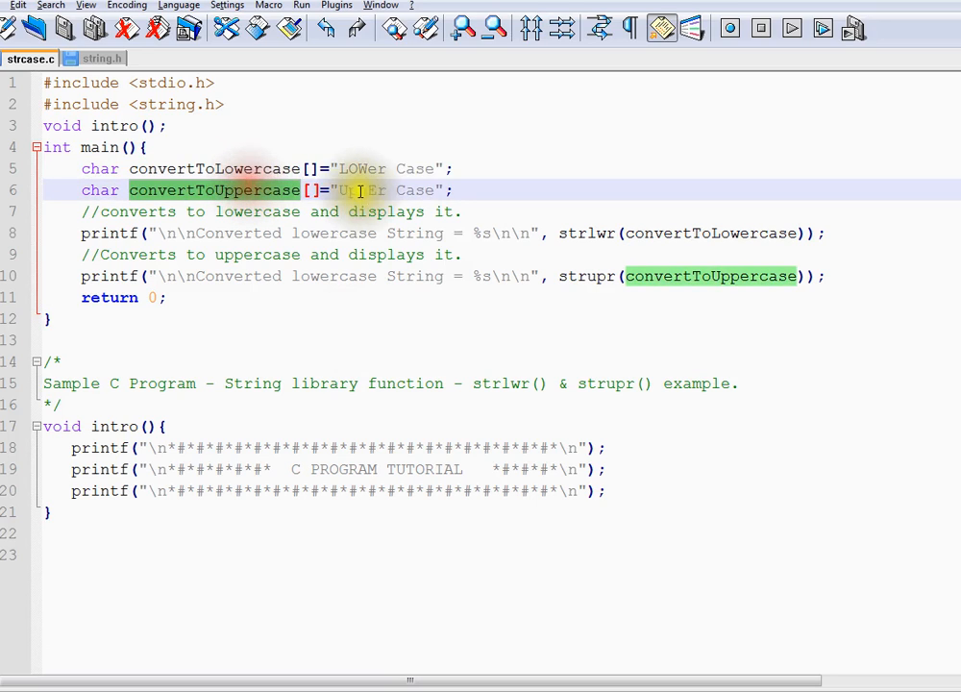
pyautogui.click(350, 190)
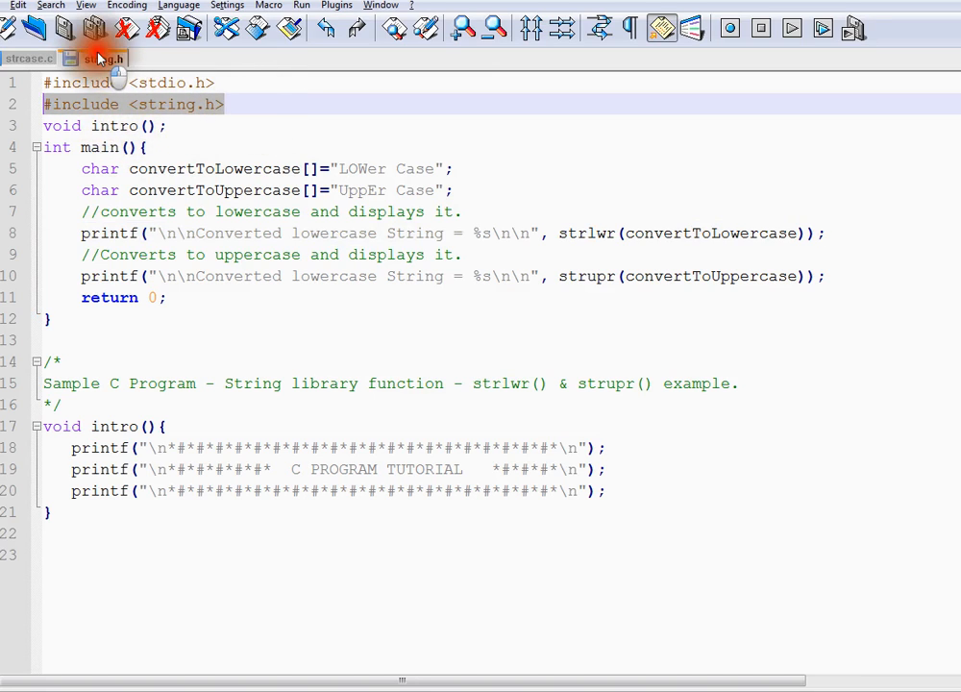
# Show the strlwr/strupr declarations in the string.h header.
pyautogui.click(104, 57)
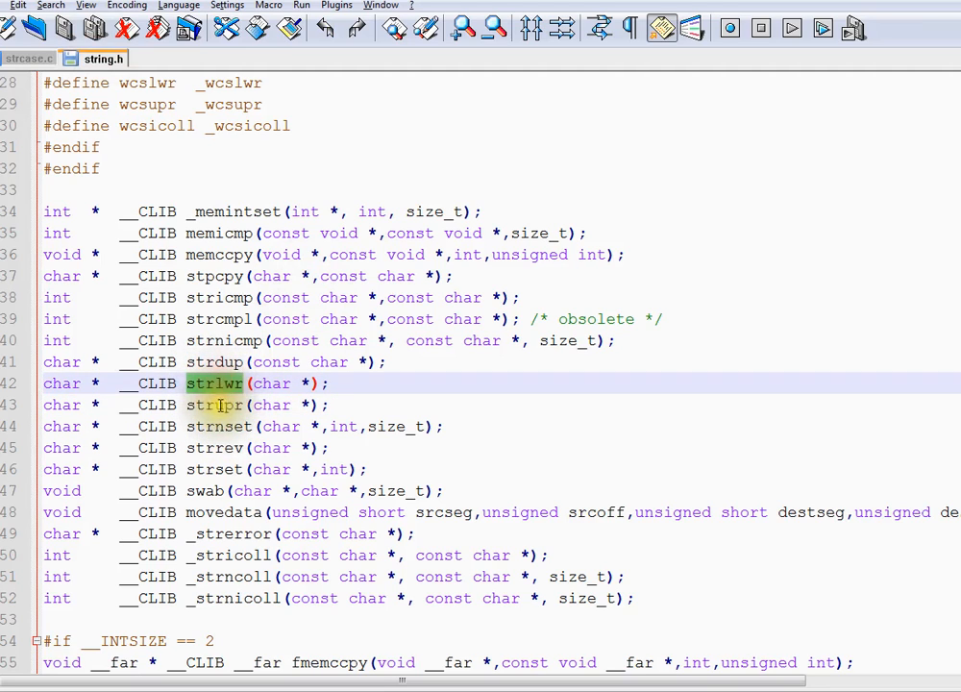
pyautogui.click(29, 57)
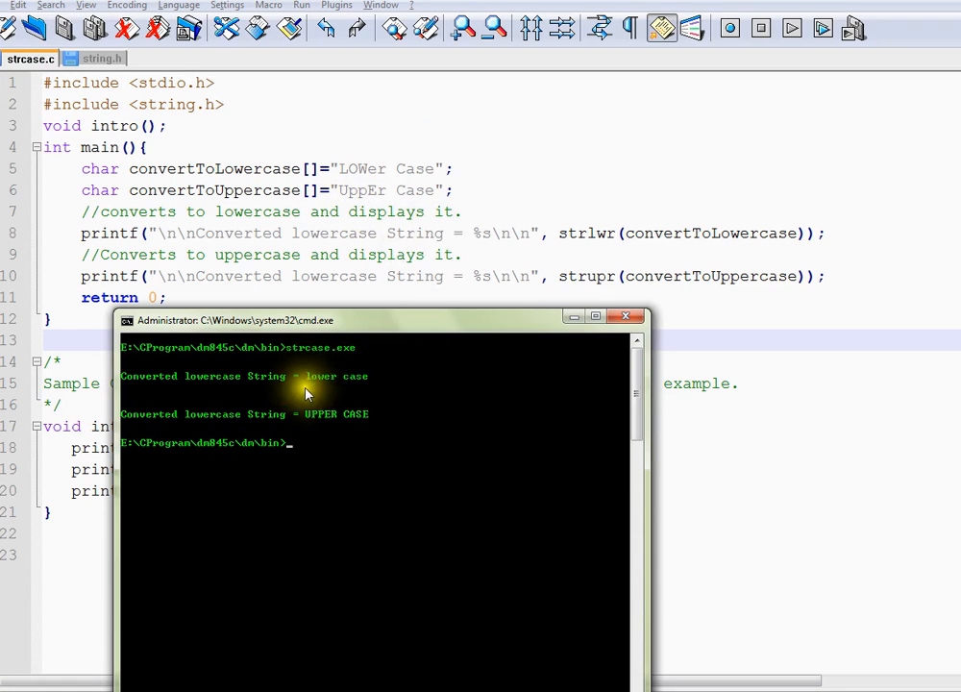
pyautogui.moveTo(357, 375)
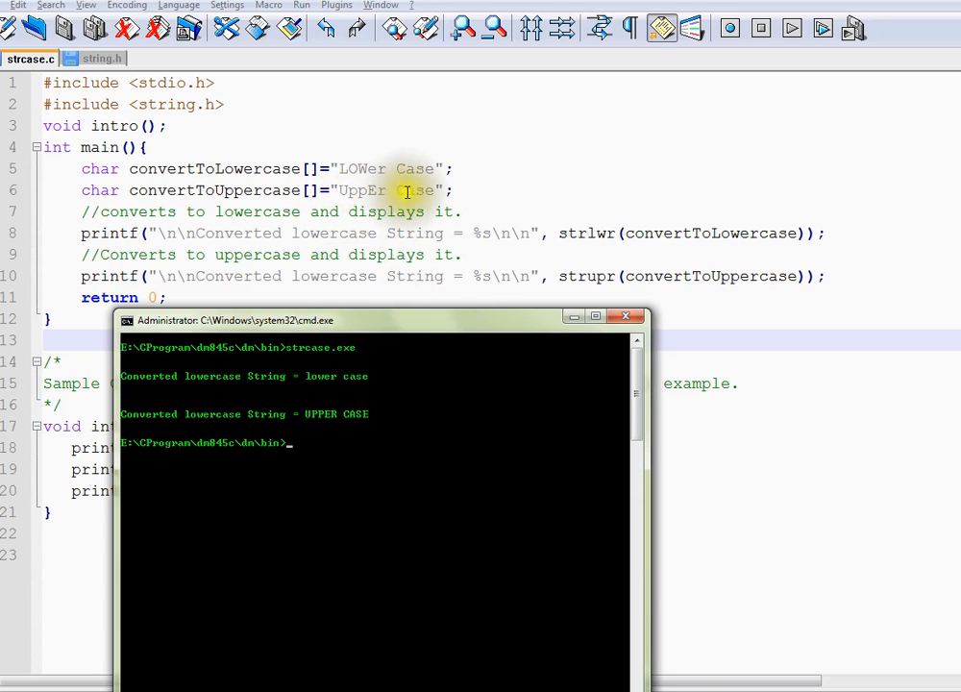
pyautogui.moveTo(305, 431)
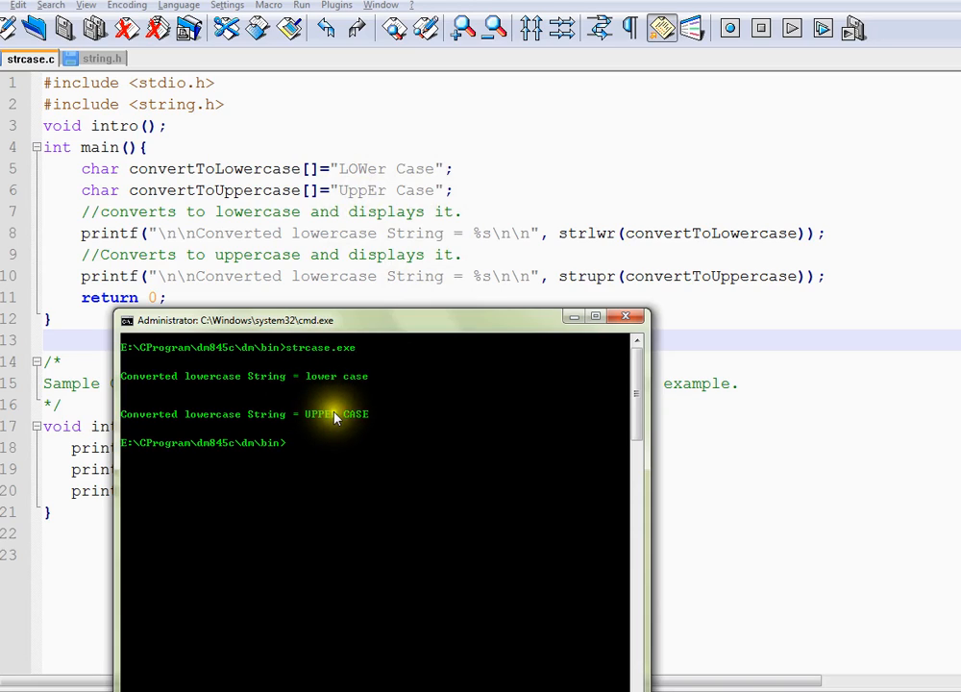
pyautogui.moveTo(459, 427)
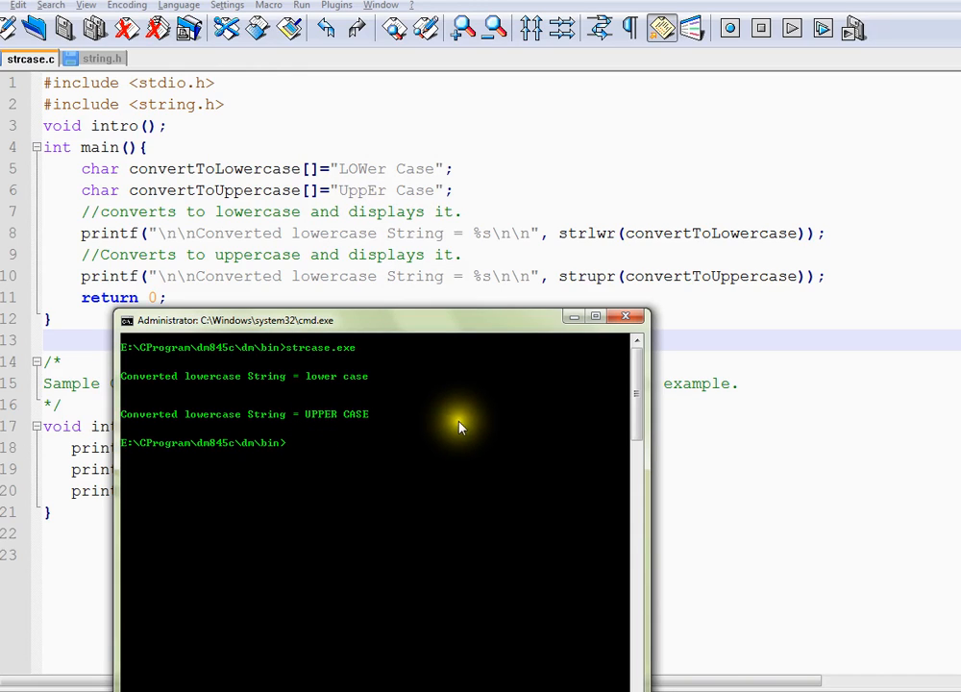
pyautogui.moveTo(496, 422)
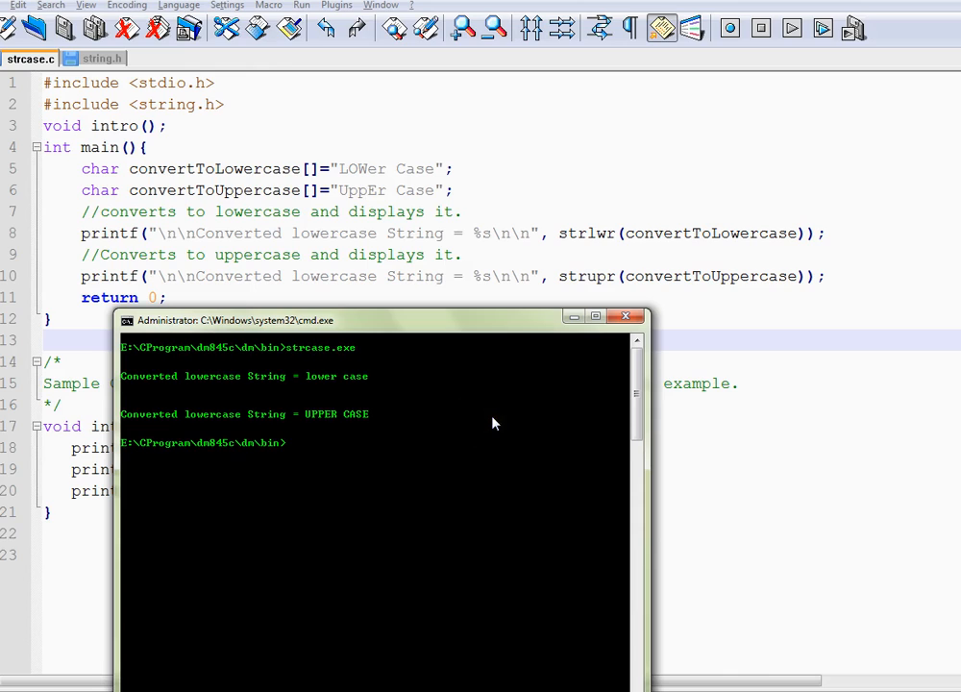